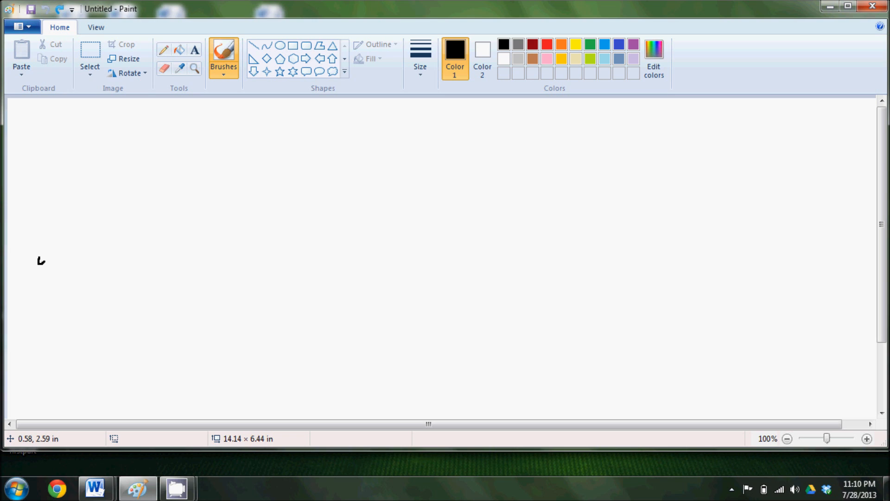
Step: Start the rising line with a thick dot near the left of the canvas
click(41, 259)
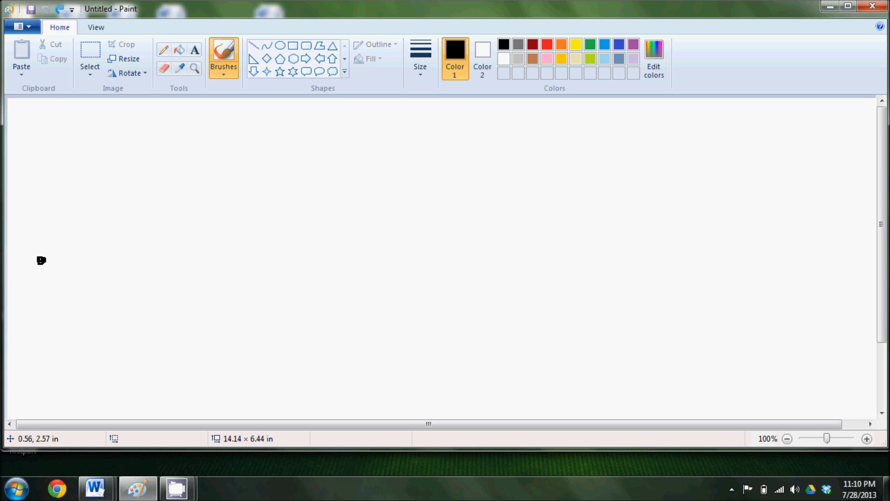
click(41, 260)
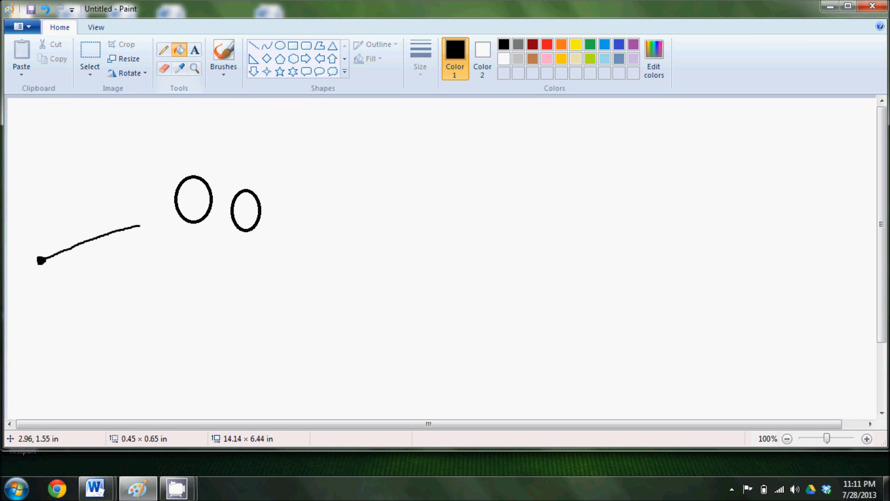
Step: Fill the oval eyes black and draw the snout and bumpy head outline over them
click(193, 200)
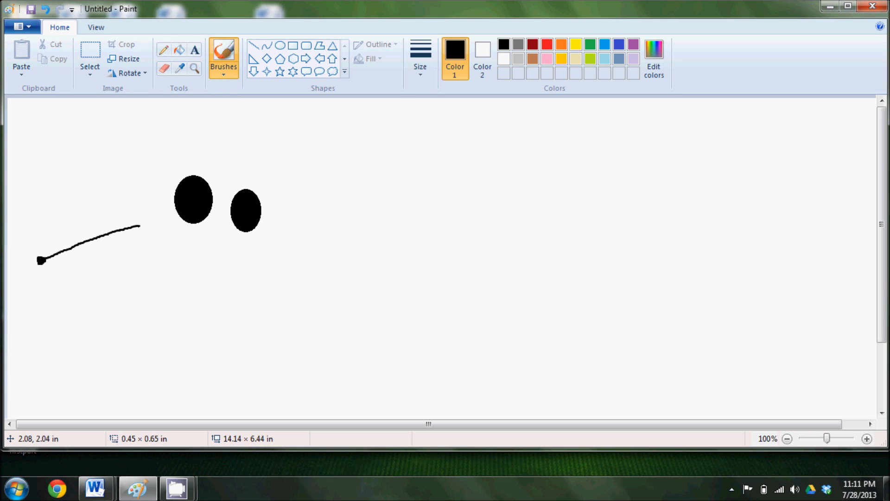
drag(138, 227, 196, 136)
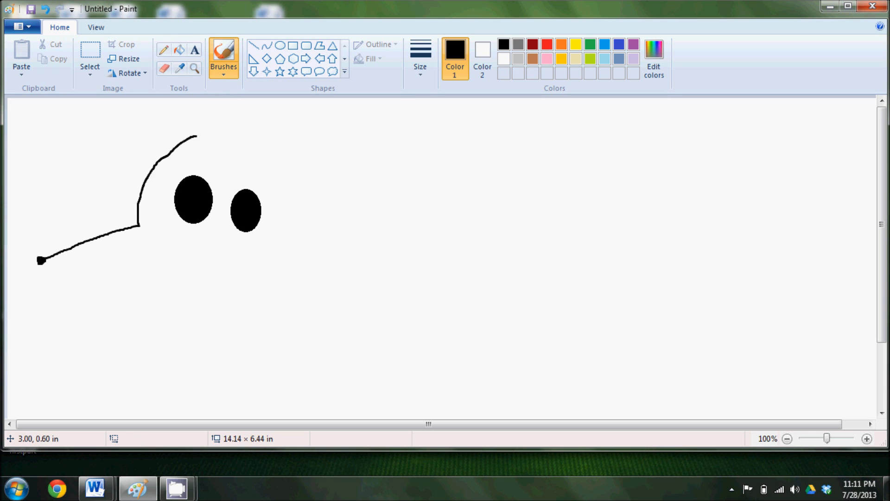
drag(196, 135, 222, 168)
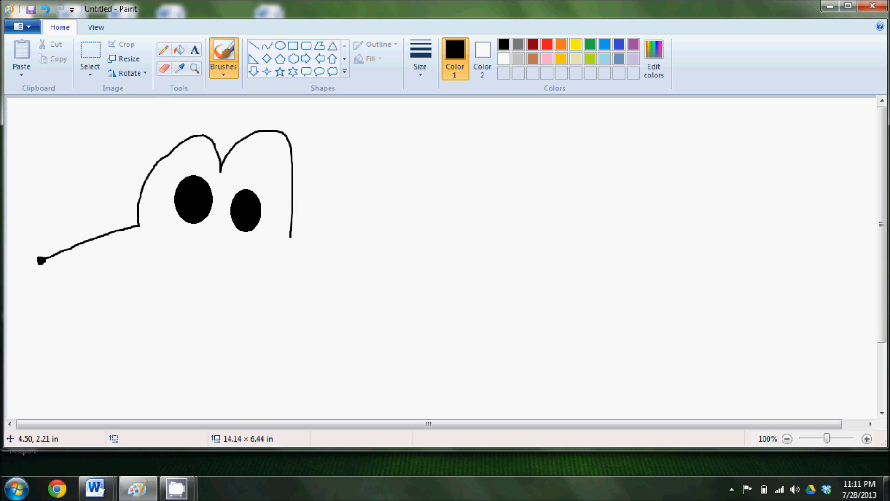
drag(290, 233, 344, 232)
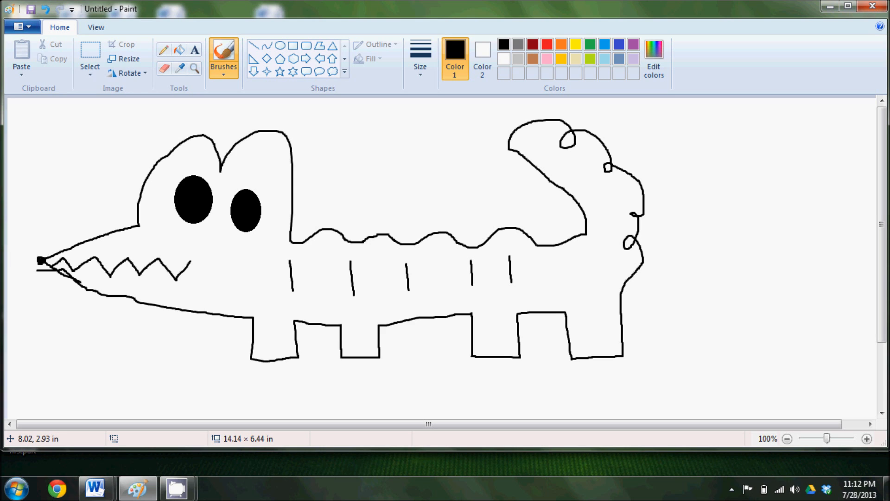
mouse_move(702, 348)
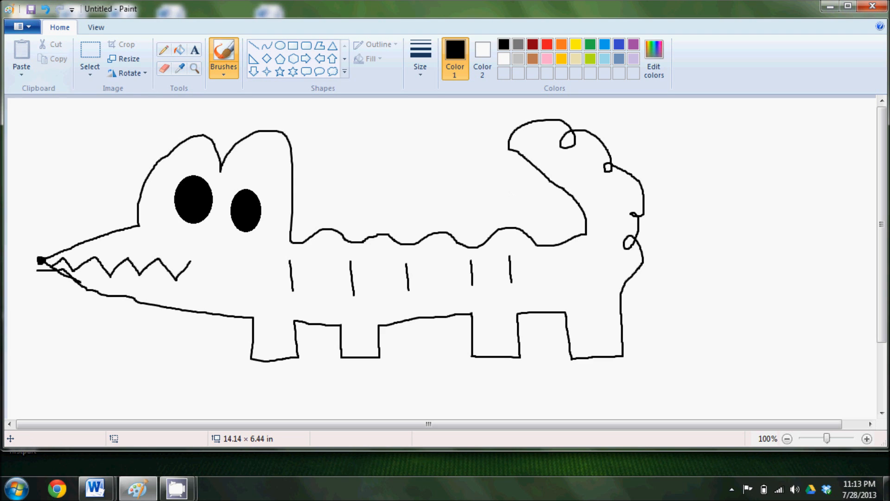
Step: Select the entire crocodile drawing as one region
click(89, 56)
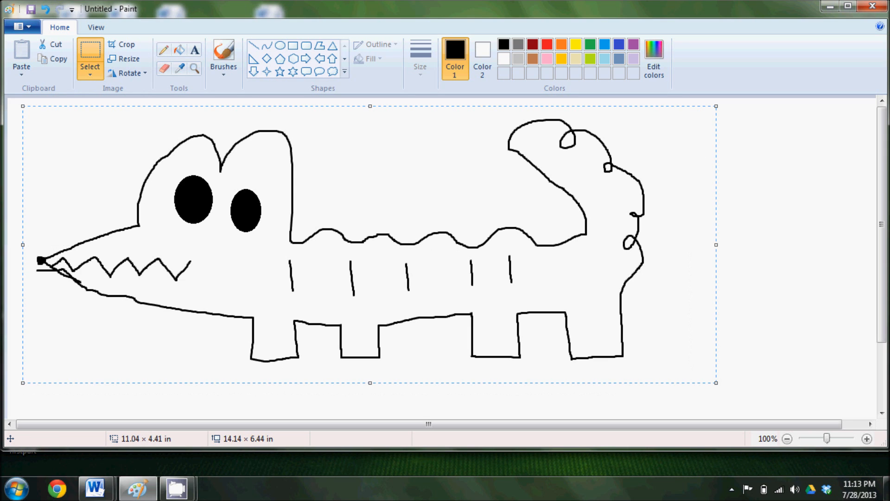
Step: Delete the selected crocodile so the canvas is blank
key(Delete)
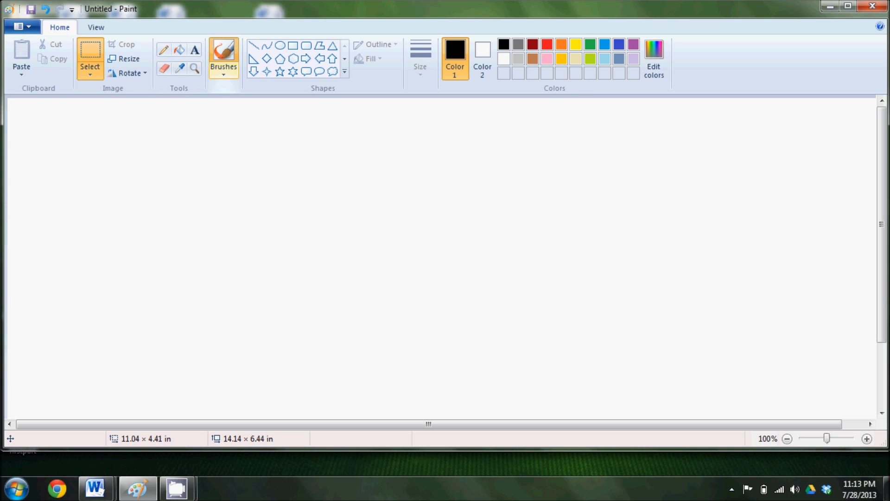
Step: Draw three stacked horizontal lines with a half sun resting on the top one
click(32, 130)
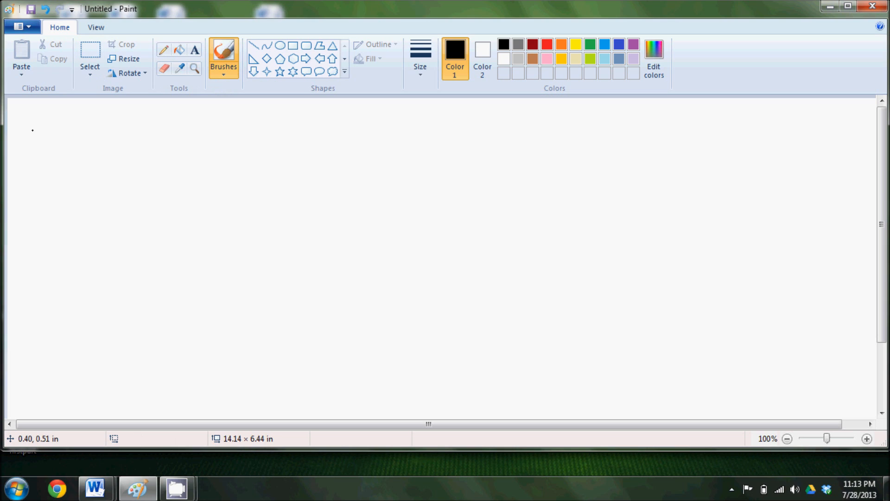
drag(33, 130, 59, 128)
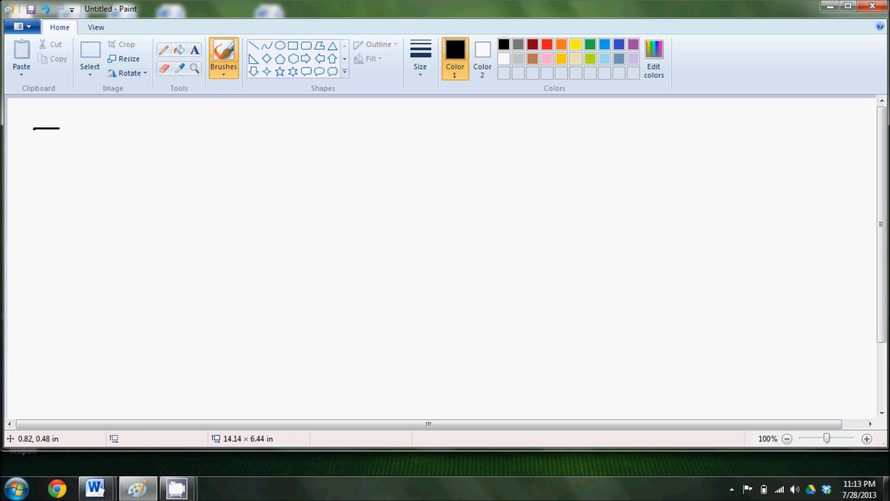
drag(59, 128, 117, 125)
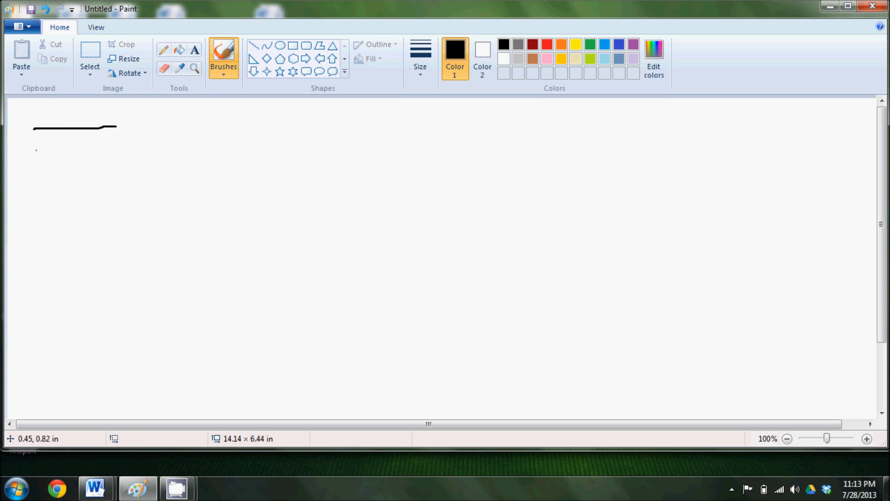
drag(35, 150, 116, 151)
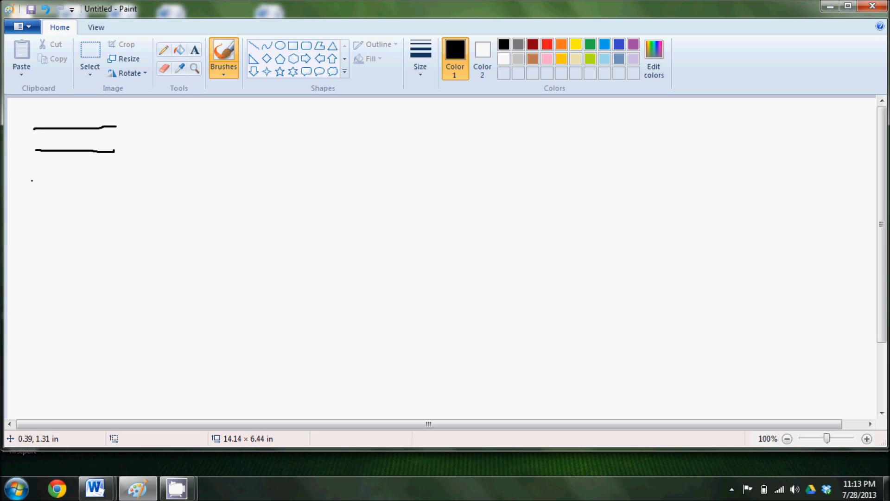
drag(34, 179, 117, 178)
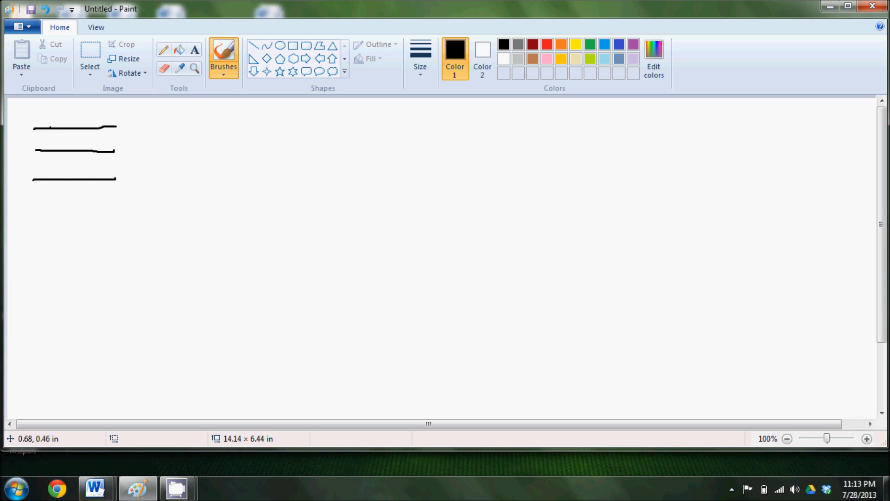
drag(51, 127, 68, 115)
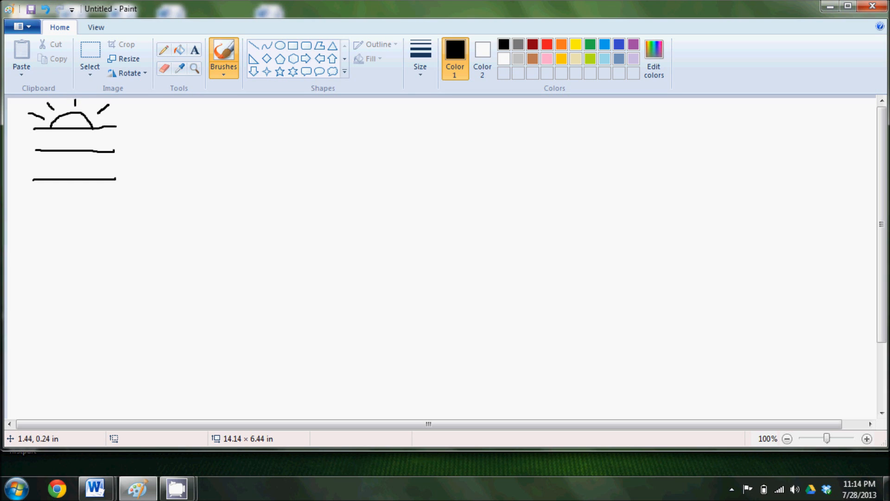
Step: Draw a vertical line and beside it a second vertical with a top bar closing into a P
click(146, 123)
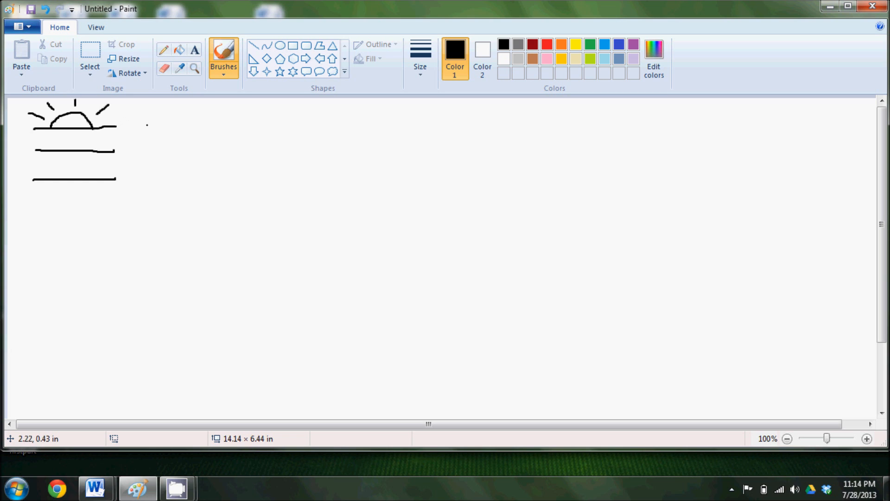
drag(166, 118, 170, 173)
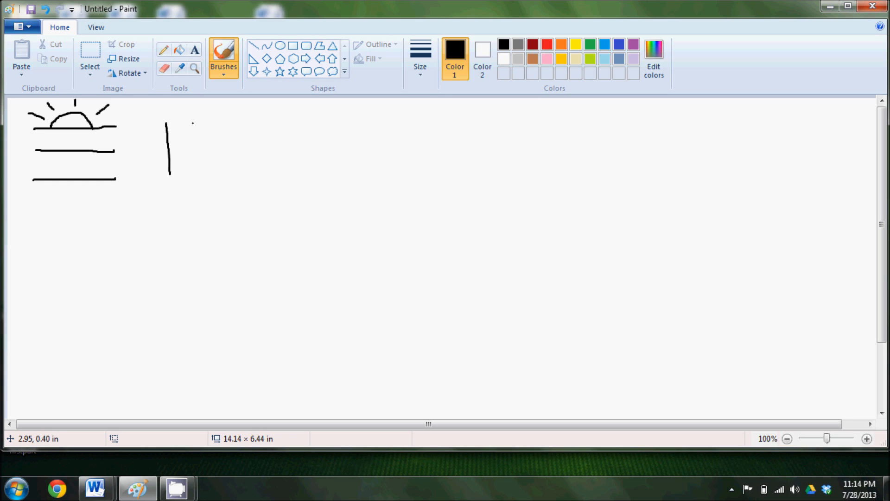
drag(195, 117, 195, 170)
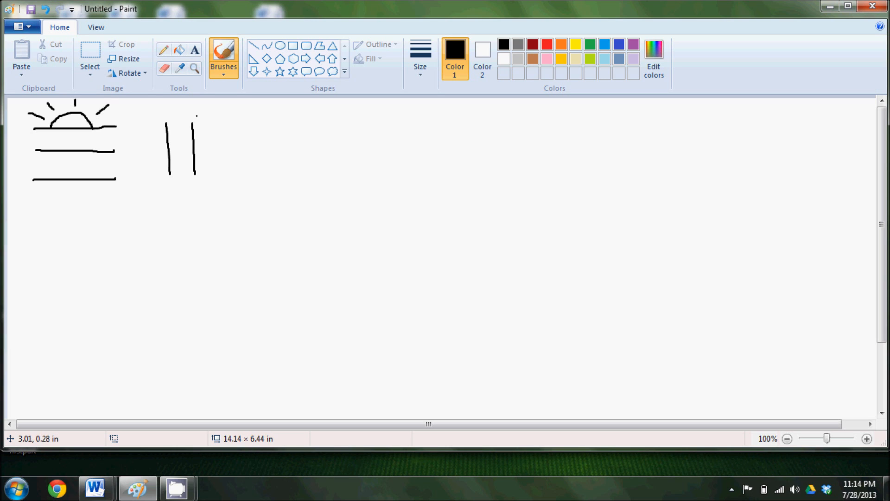
drag(196, 123, 221, 124)
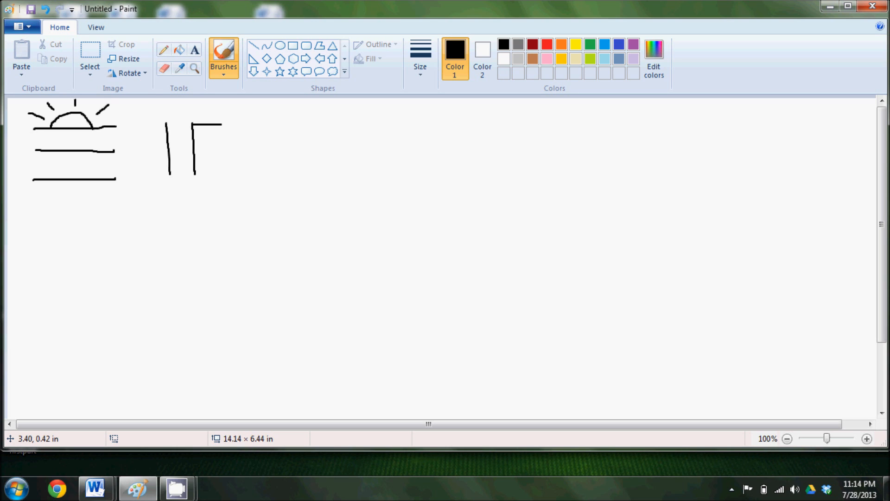
drag(221, 119, 221, 150)
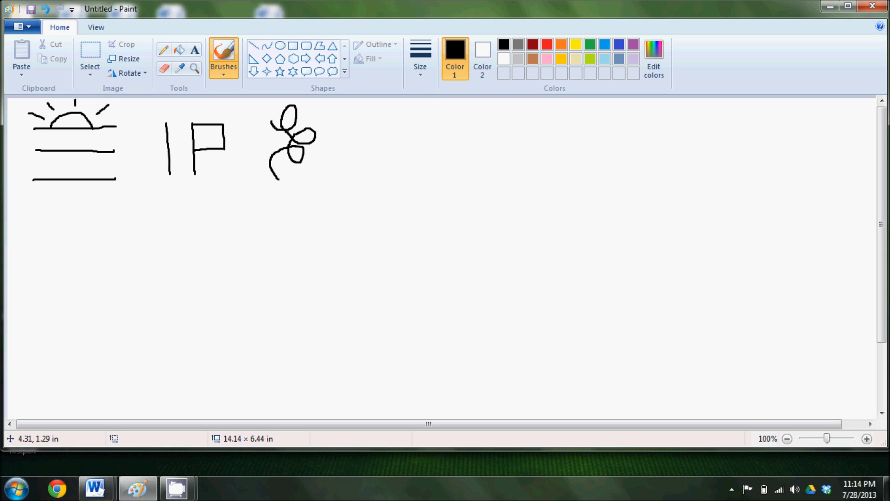
Step: Extend the loops downward, draw a zigzag with small z's and start a spiral to the right
drag(276, 161, 267, 187)
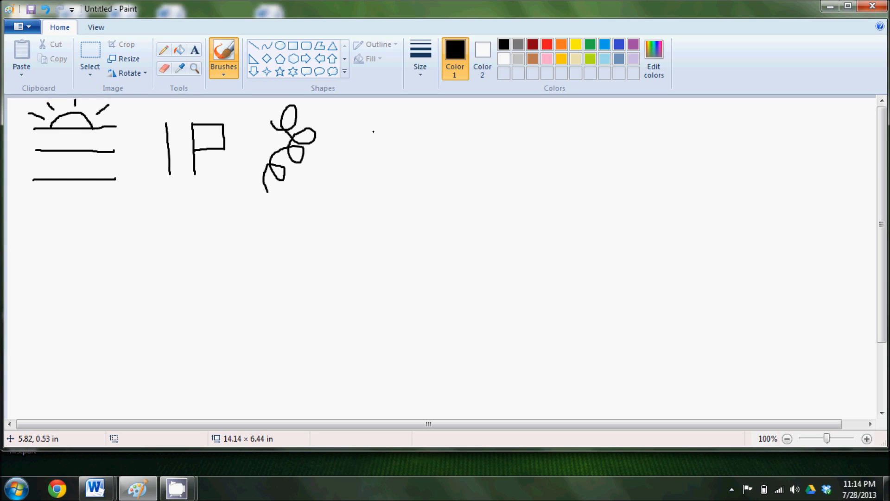
drag(373, 132, 356, 118)
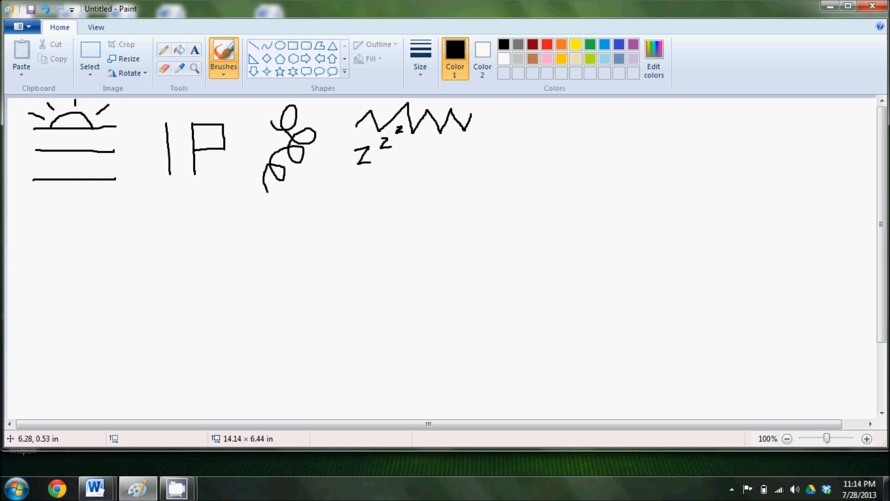
click(446, 151)
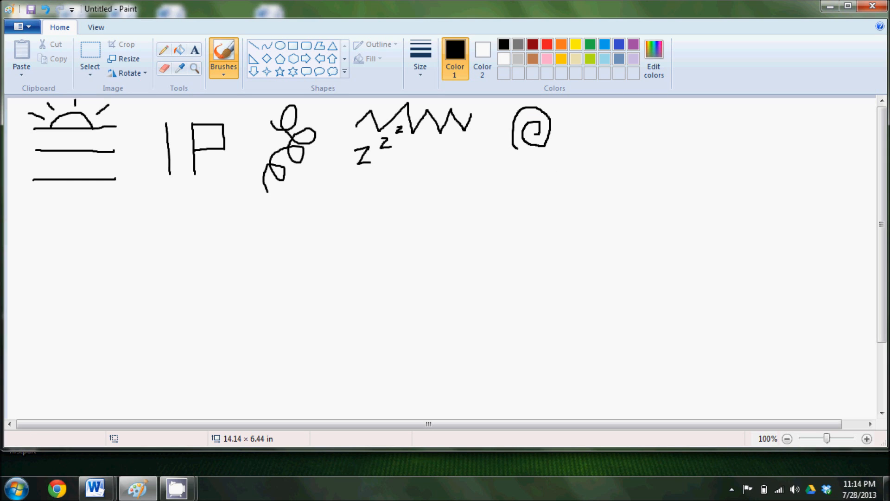
click(604, 139)
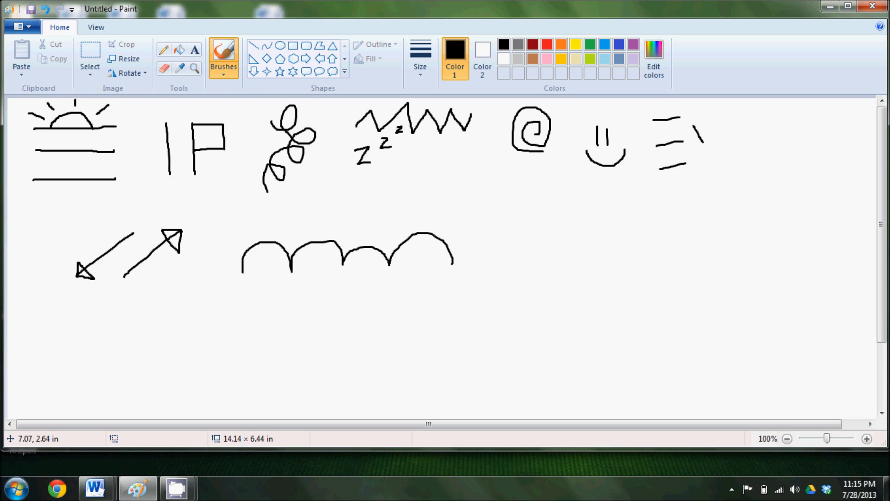
Step: Begin a new mark to the right of the row of arches
click(499, 260)
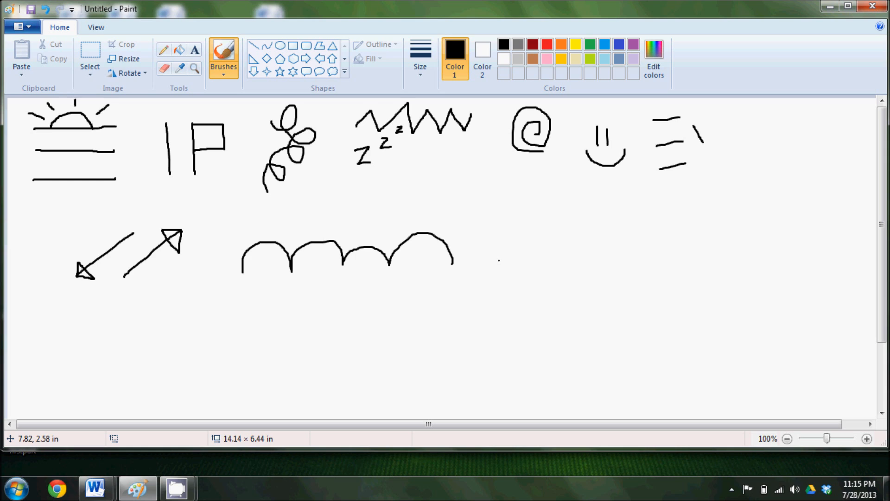